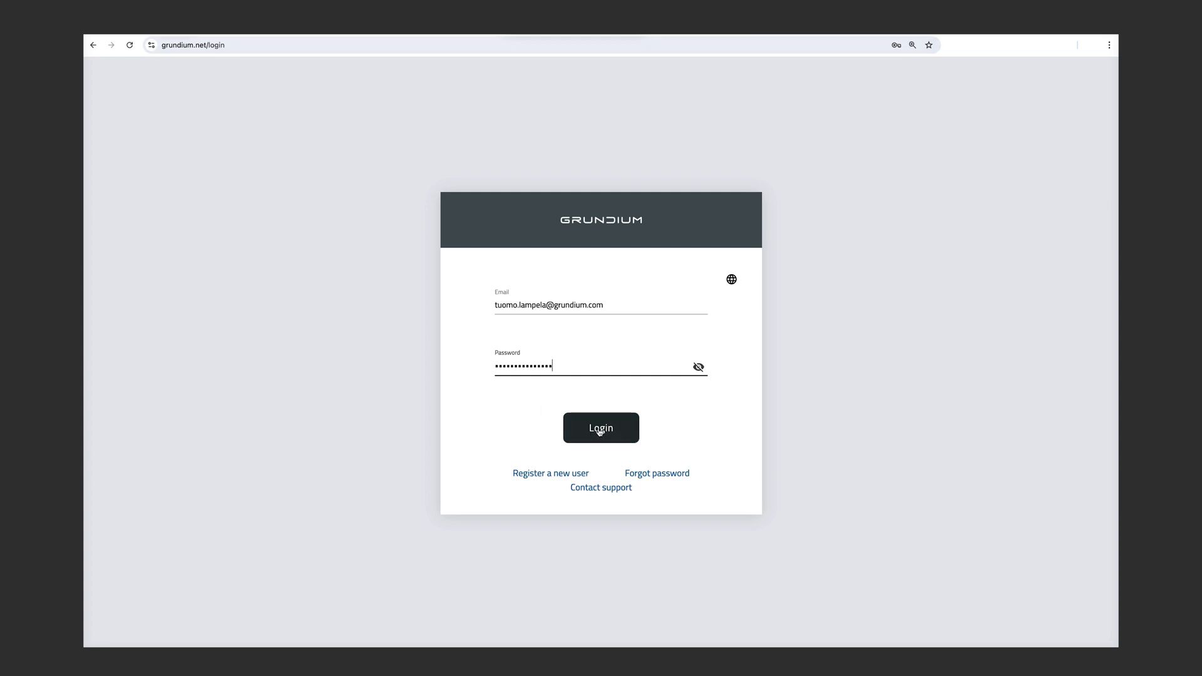
- Log in to the Grundium account with the entered credentials
left_click(600, 427)
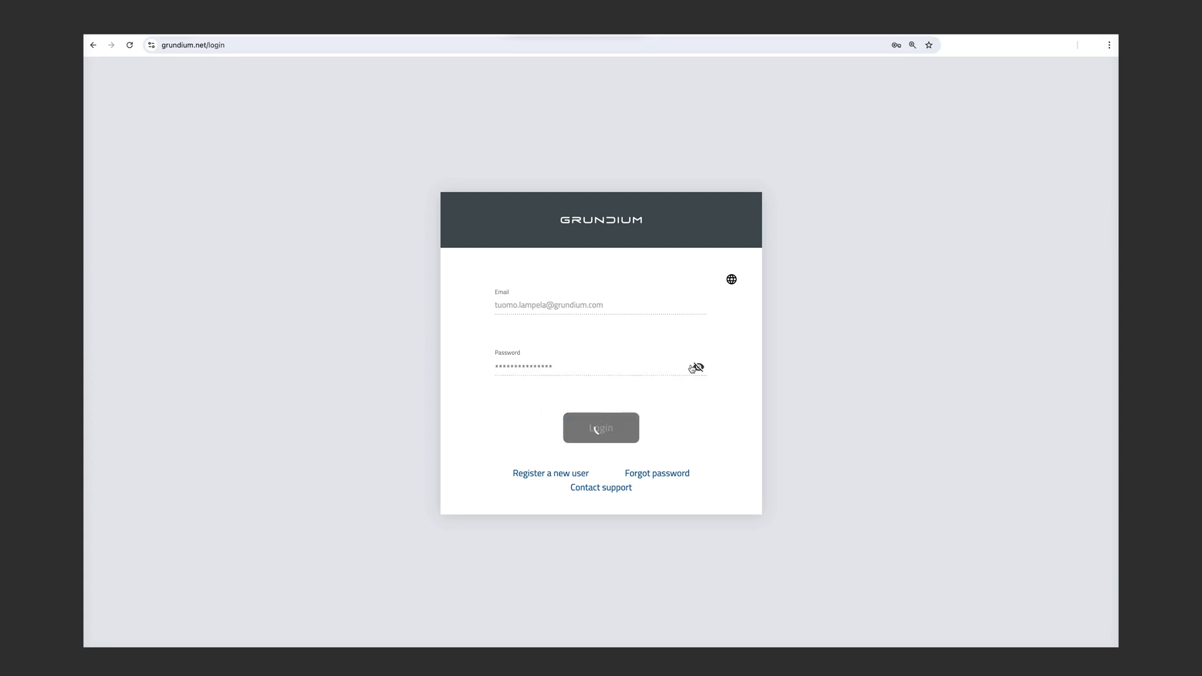
left_click(601, 427)
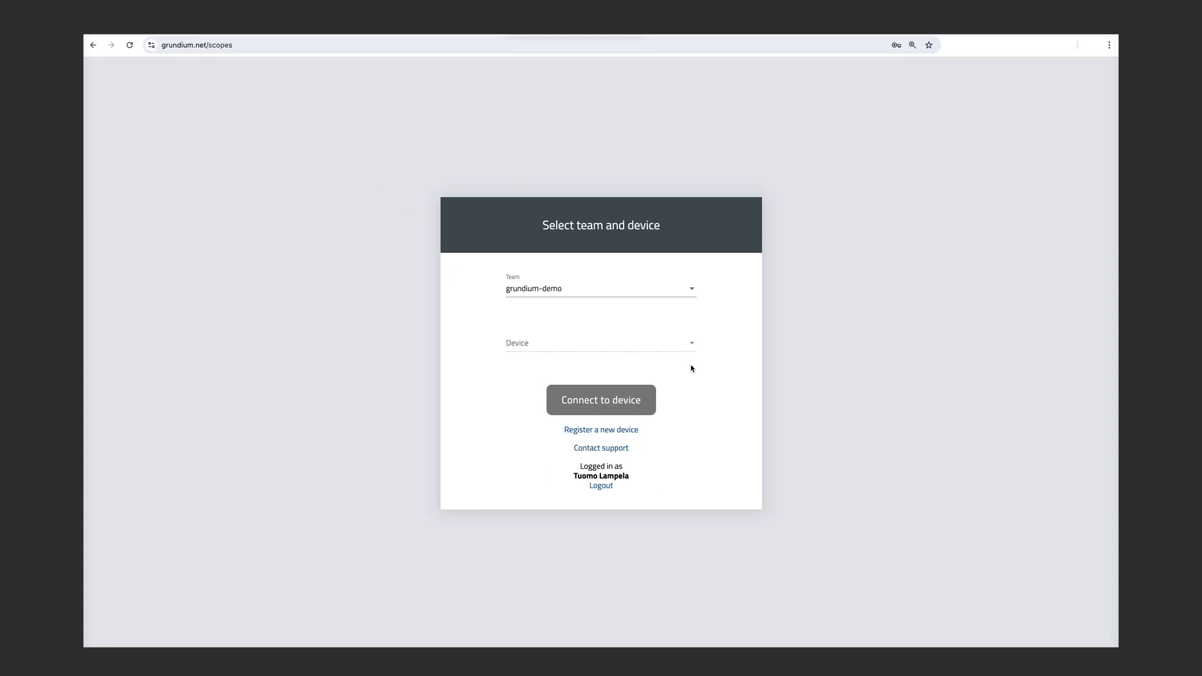
- Select the Ocus 20 device of team grundium-demo and connect to it
left_click(601, 342)
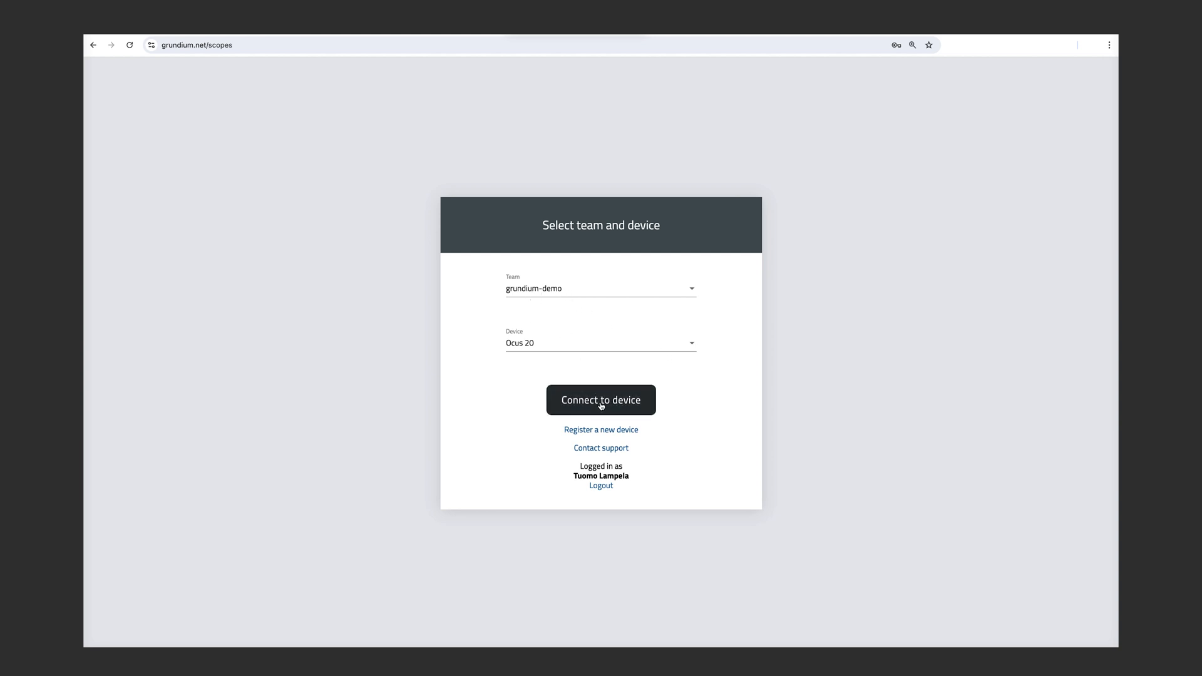
left_click(601, 399)
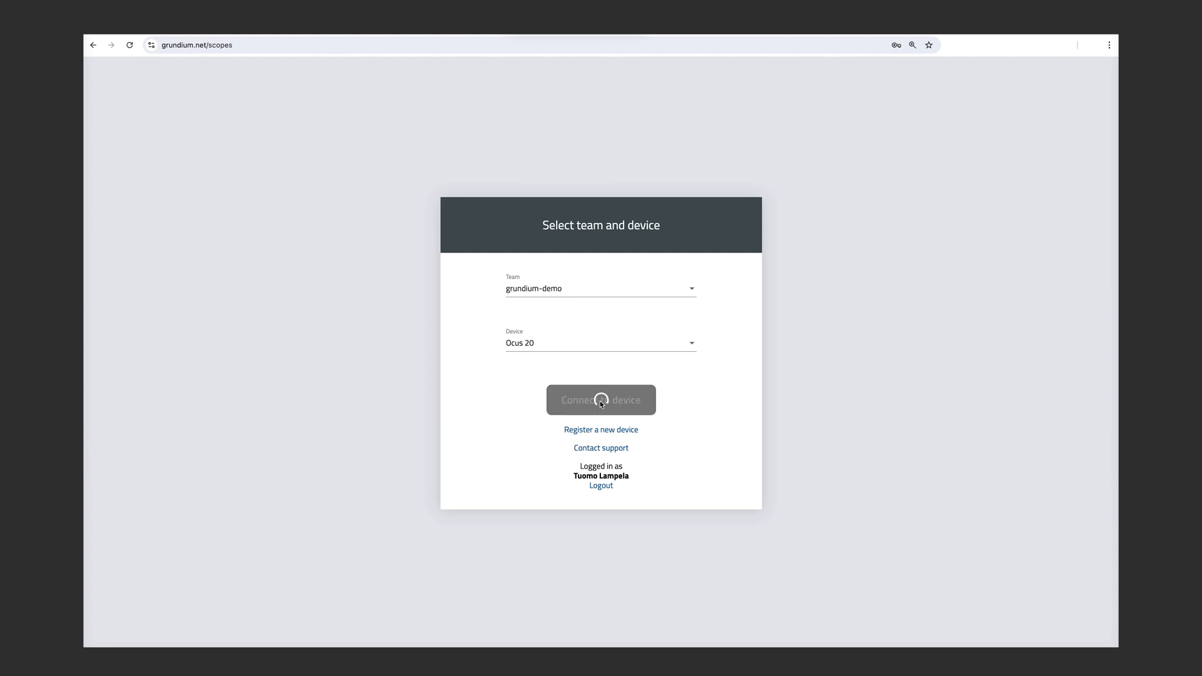
left_click(600, 400)
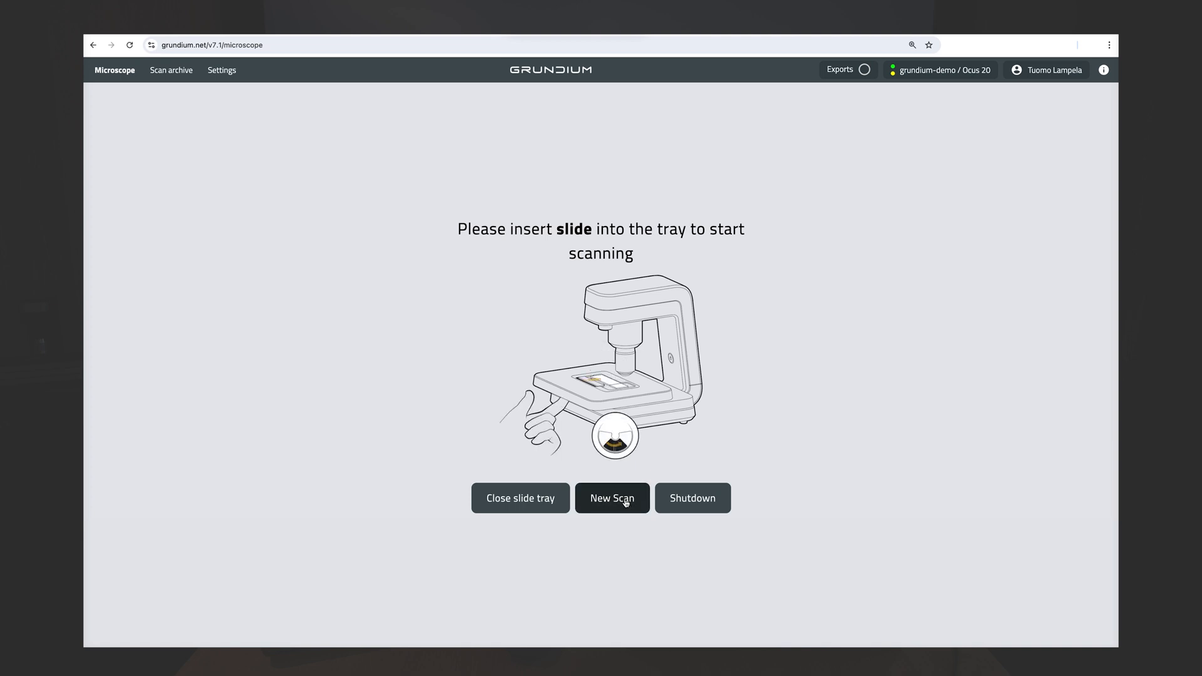
- Start a new scan to load the slide overview with a detected scan area
left_click(611, 497)
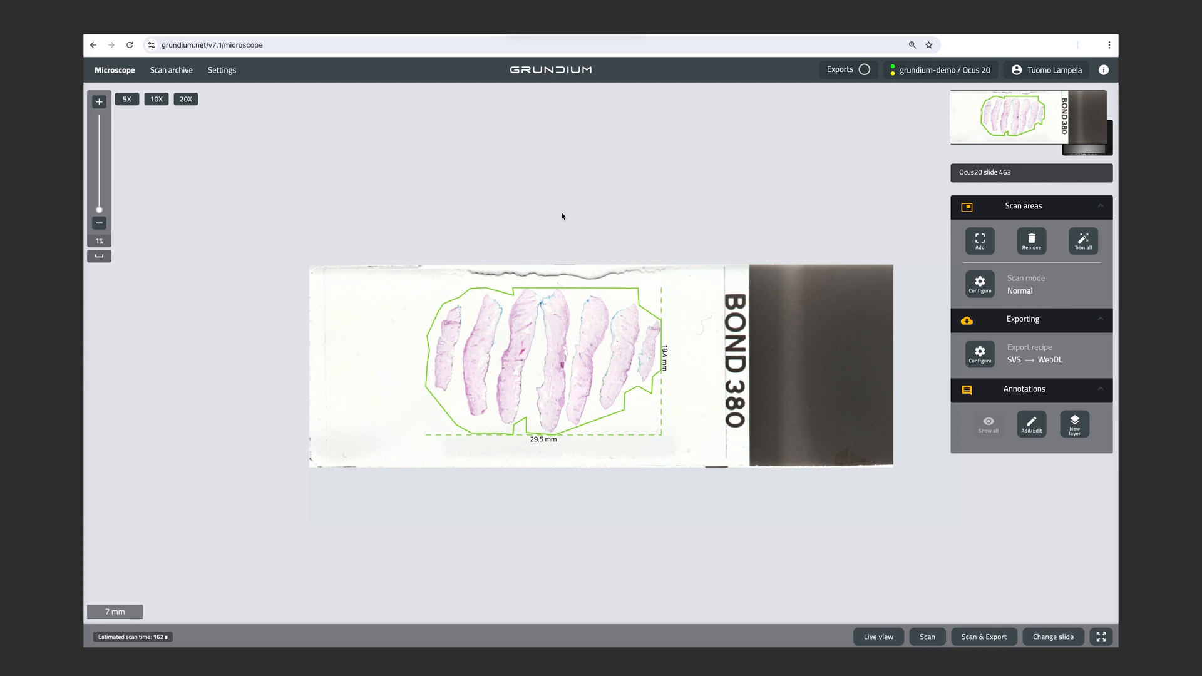
mouse_move(1027, 518)
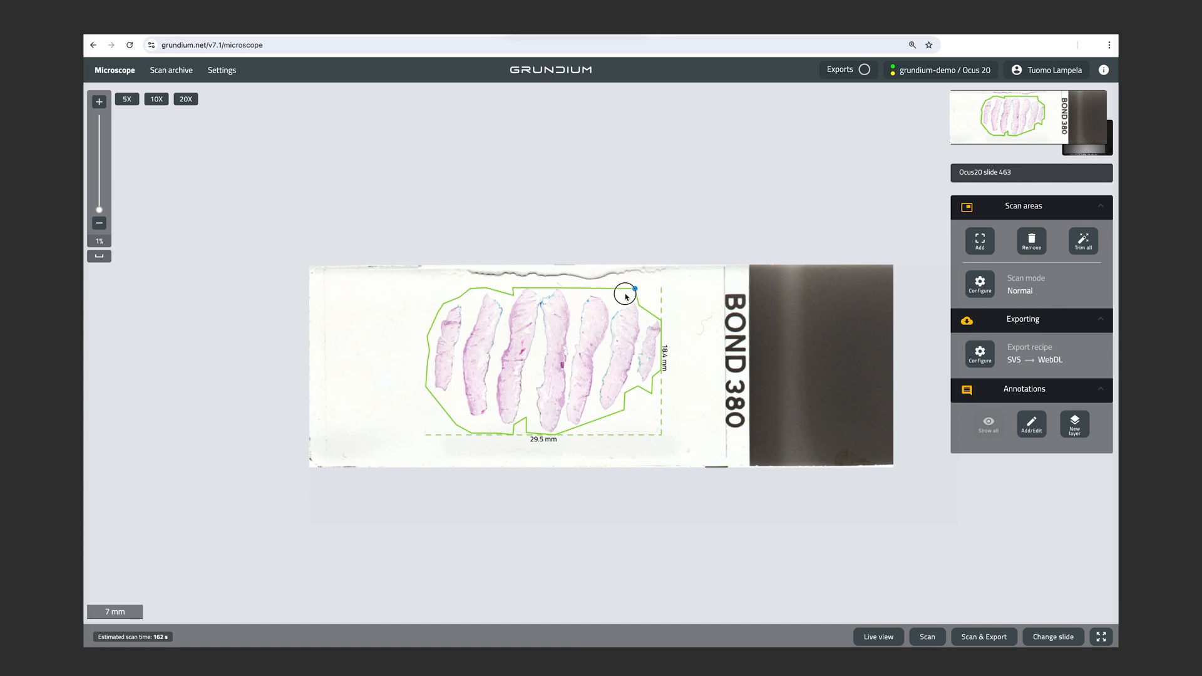
- Drag a scan-area vertex so the polygon measures 29.5 by 18.5 mm, estimating 159 s
left_click_drag(625, 296, 612, 300)
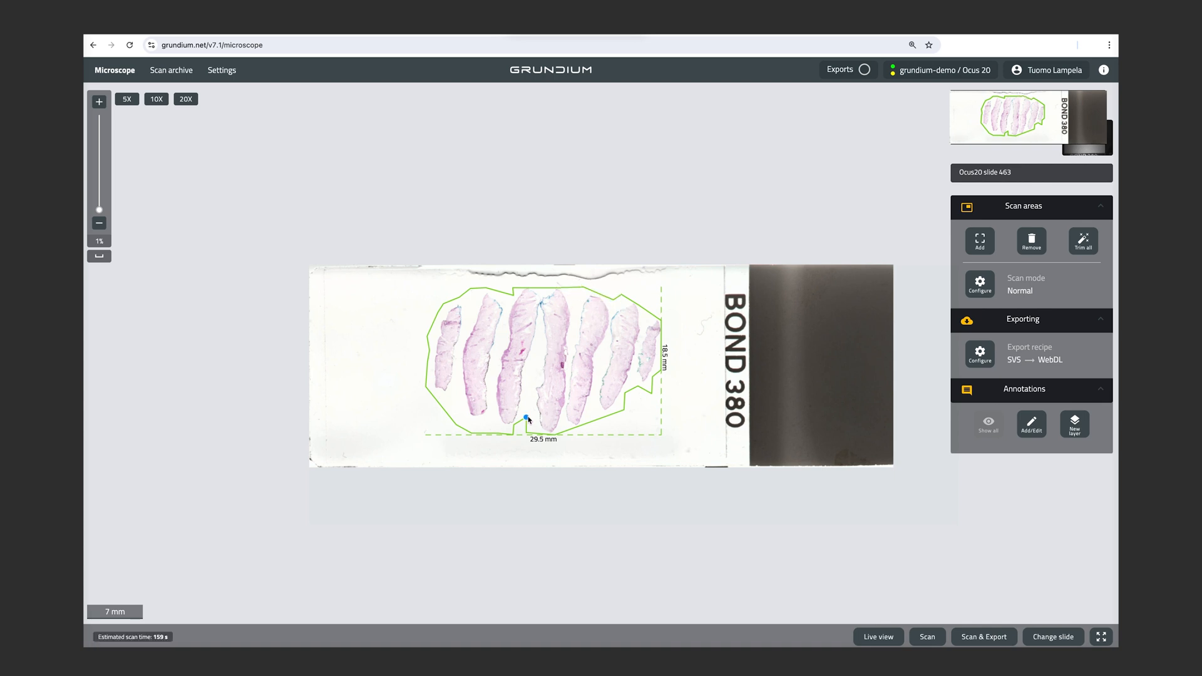
mouse_move(1031, 240)
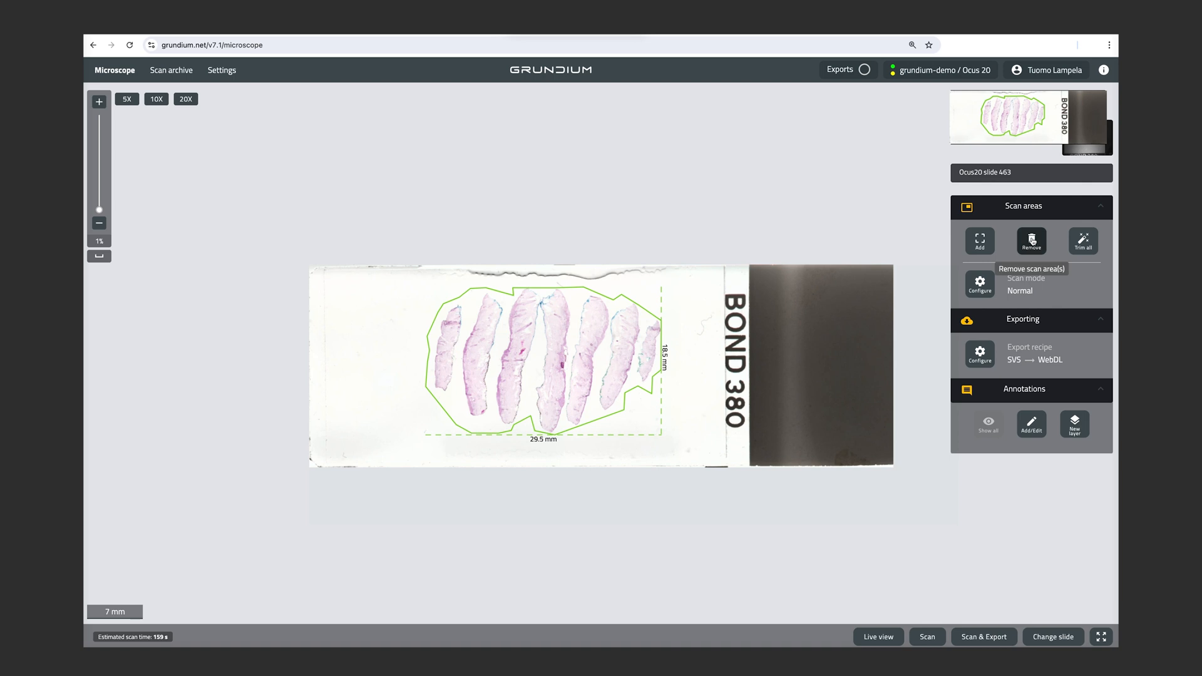
- Remove every scan area from the slide overview, confirming the Remove areas dialog
left_click(1031, 240)
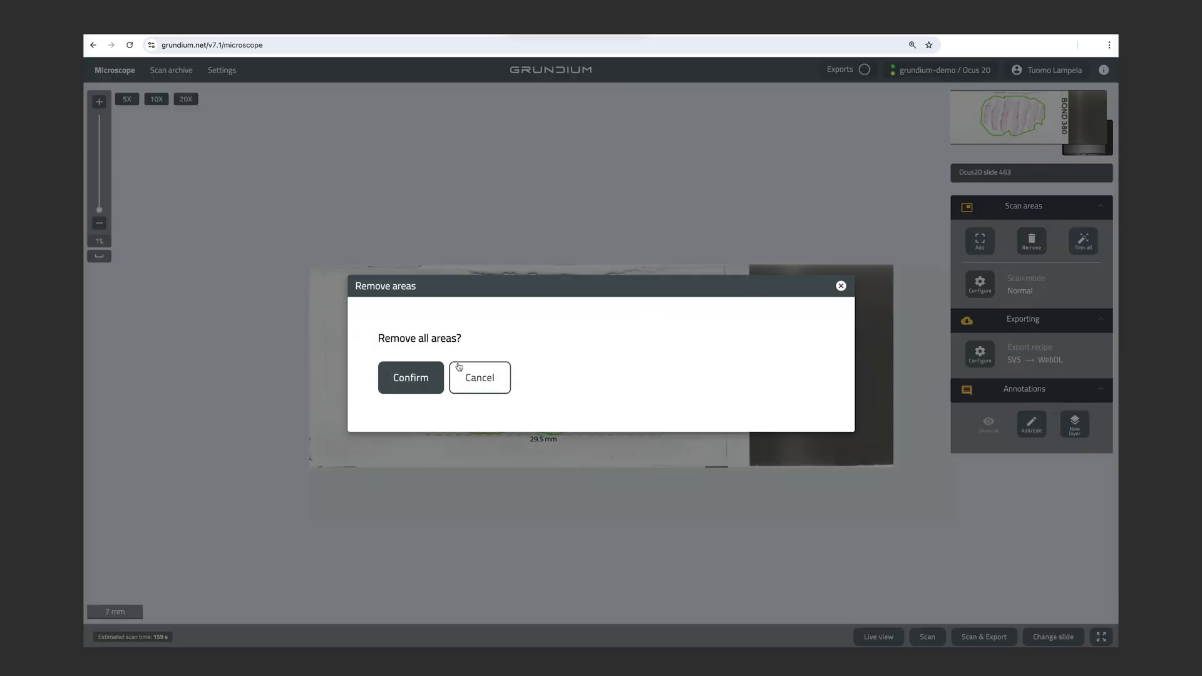
left_click(410, 377)
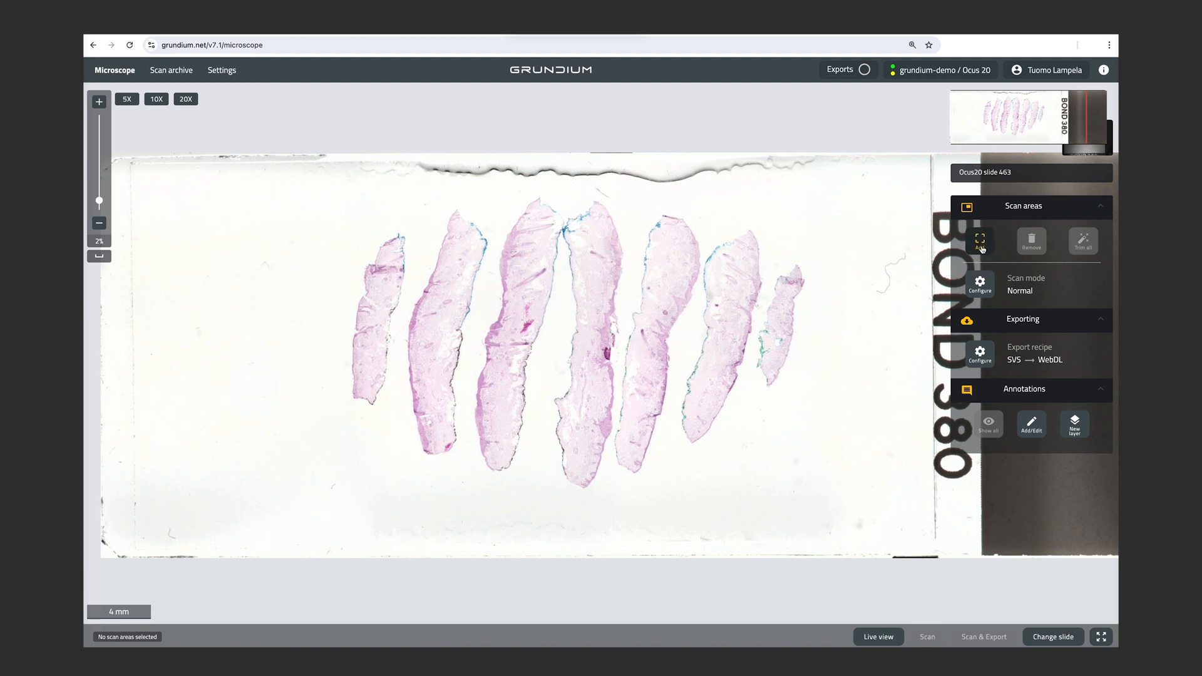
- Add a 7.5 mm wide rectangular scan area around the third and fourth tissue sections
left_click(980, 242)
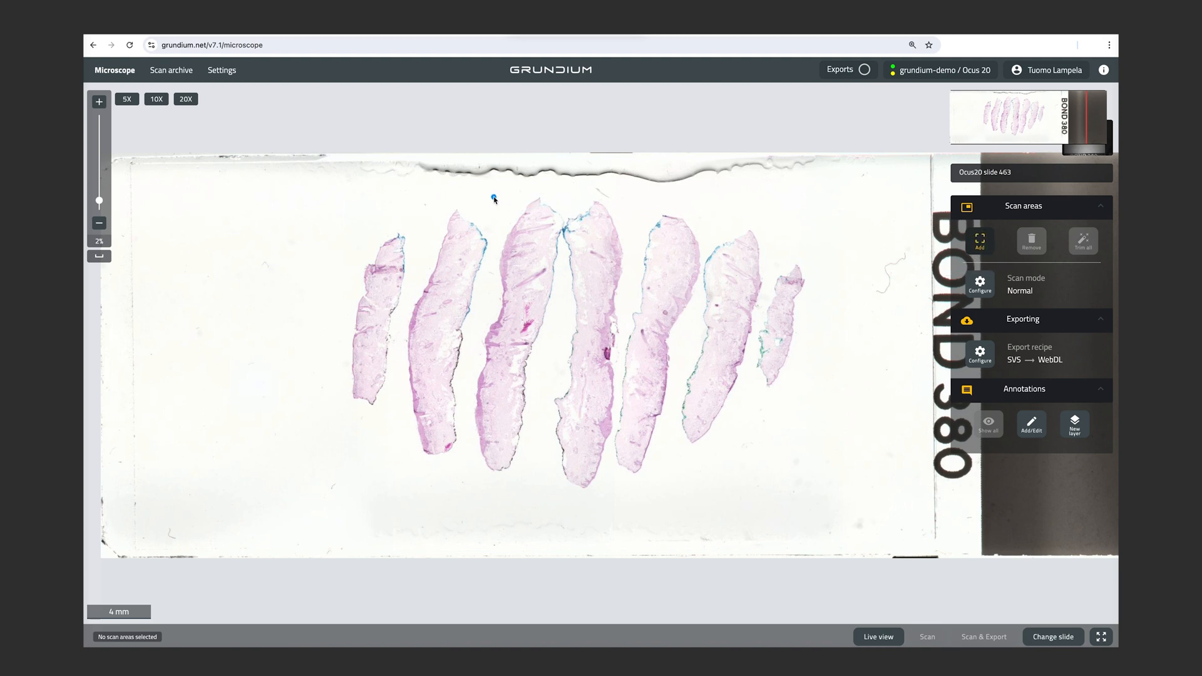
left_click_drag(495, 198, 550, 347)
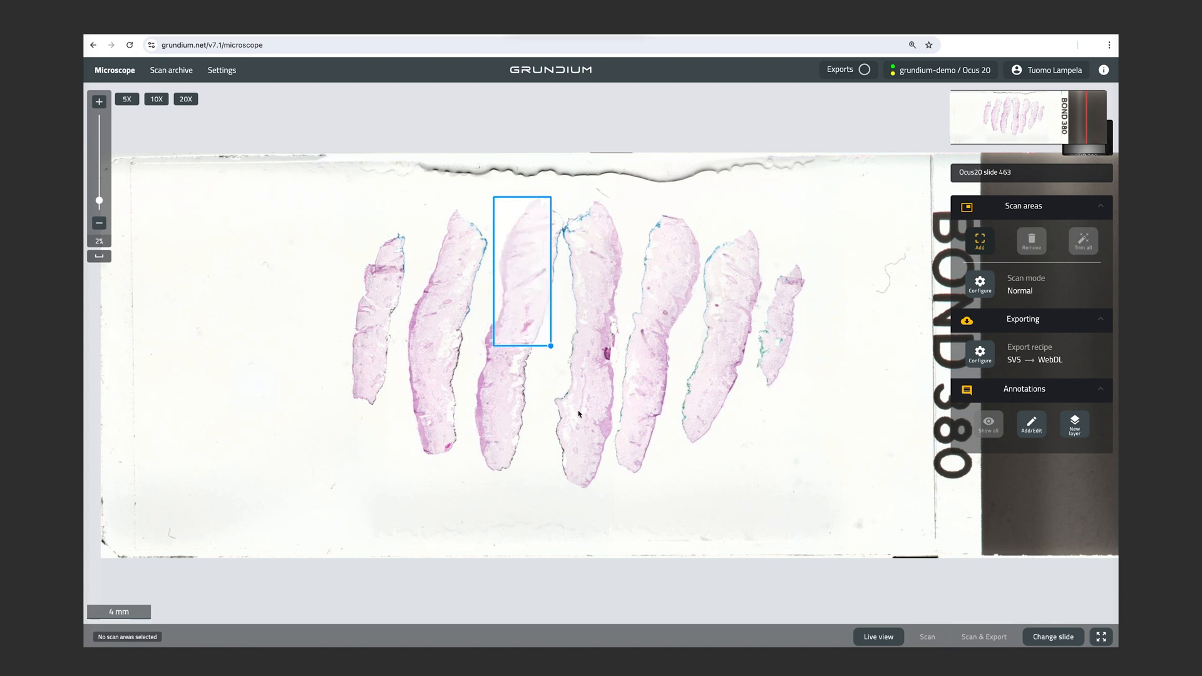
left_click_drag(551, 346, 613, 494)
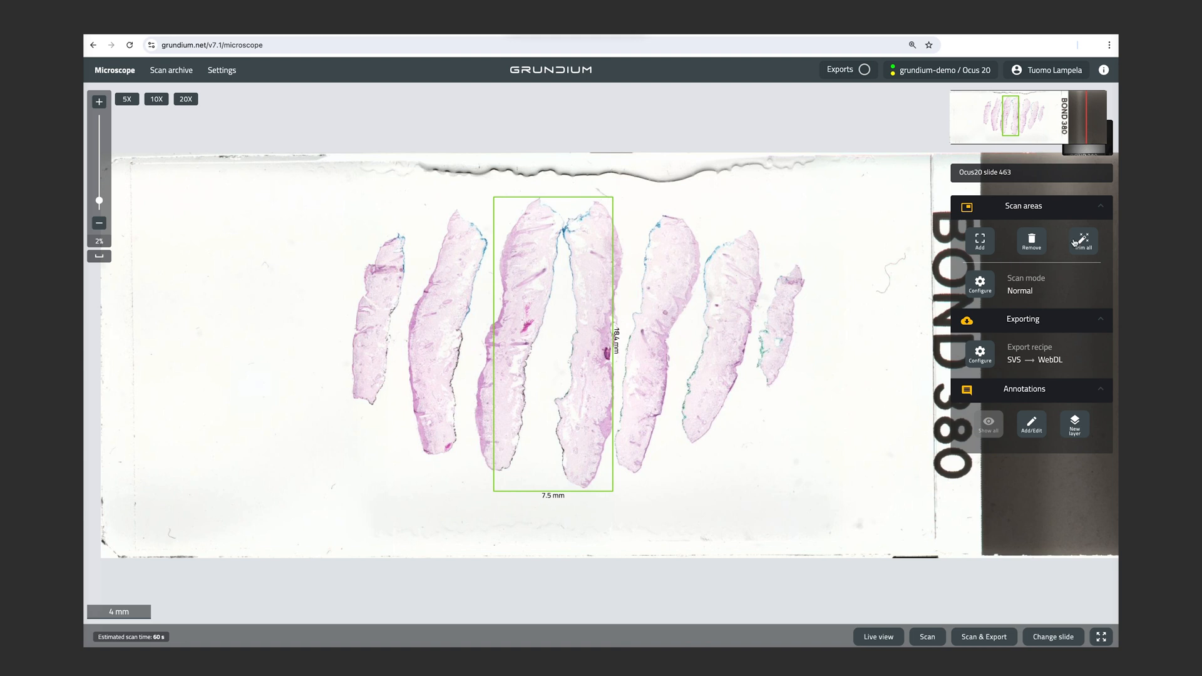
mouse_move(1082, 240)
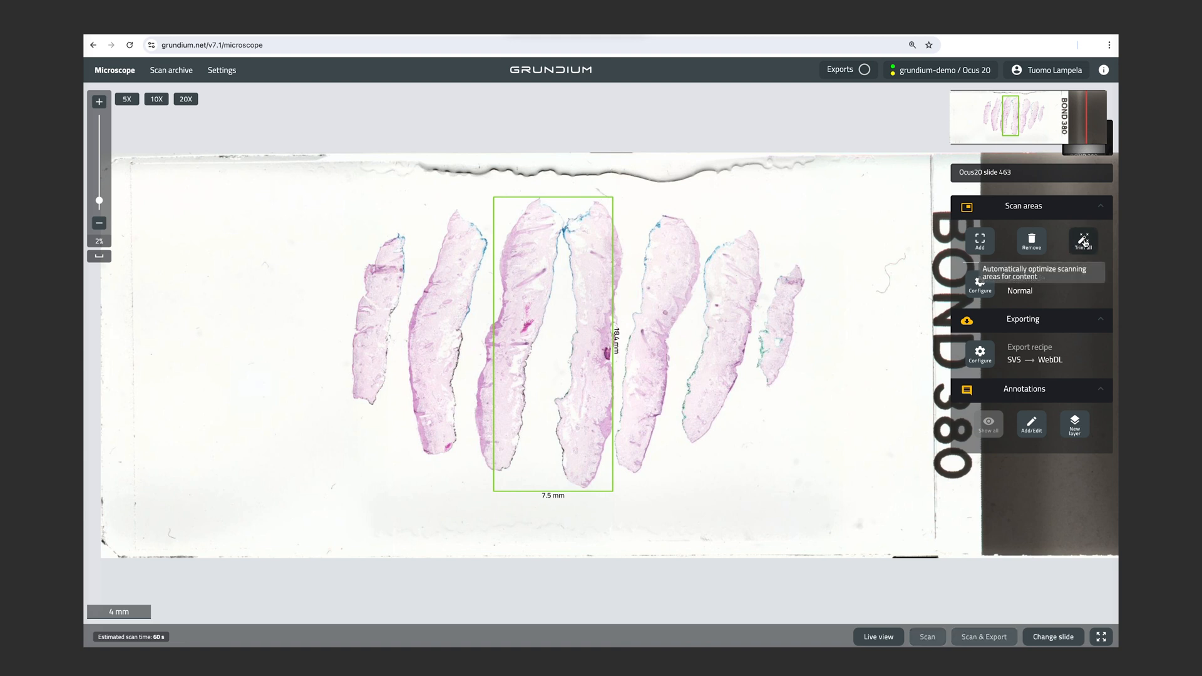
- Trim all scan areas to hug the tissue, cutting the estimate to 54 s
left_click(1082, 241)
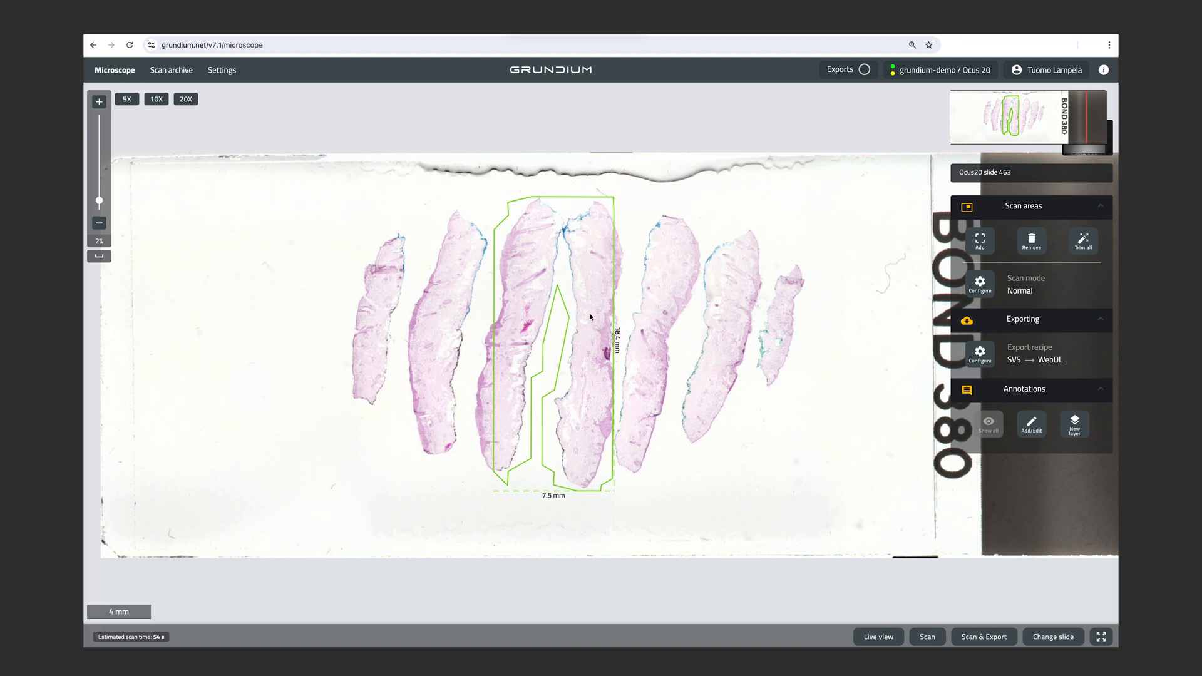
mouse_move(661, 328)
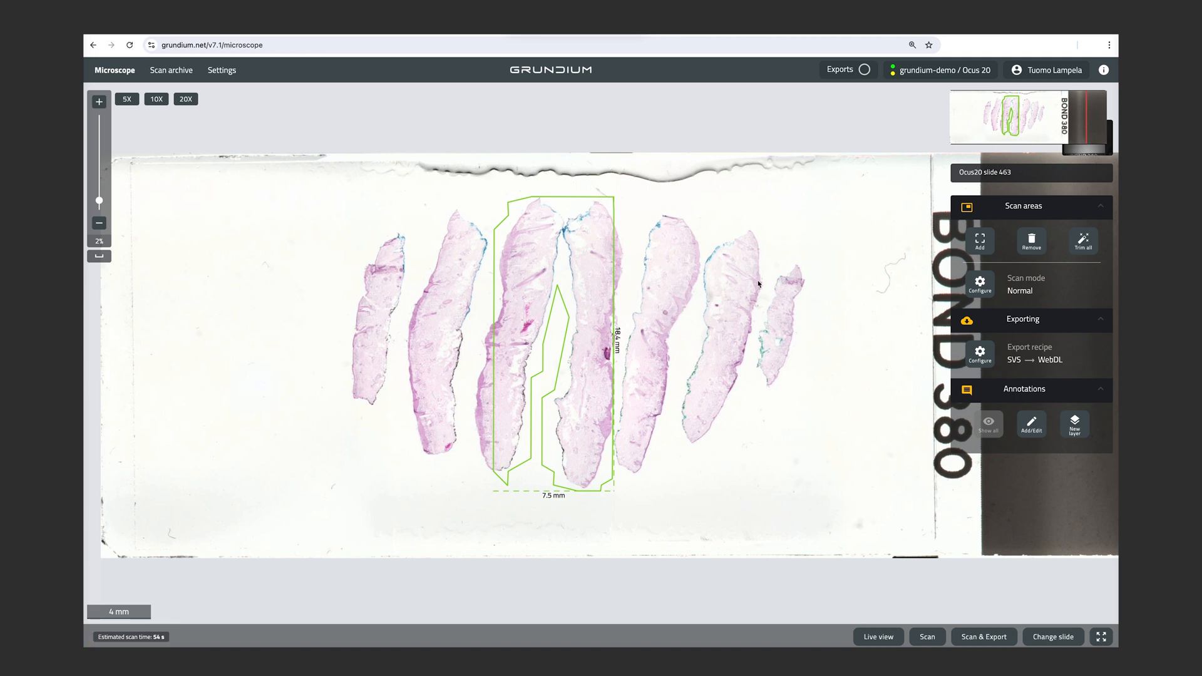
mouse_move(897, 506)
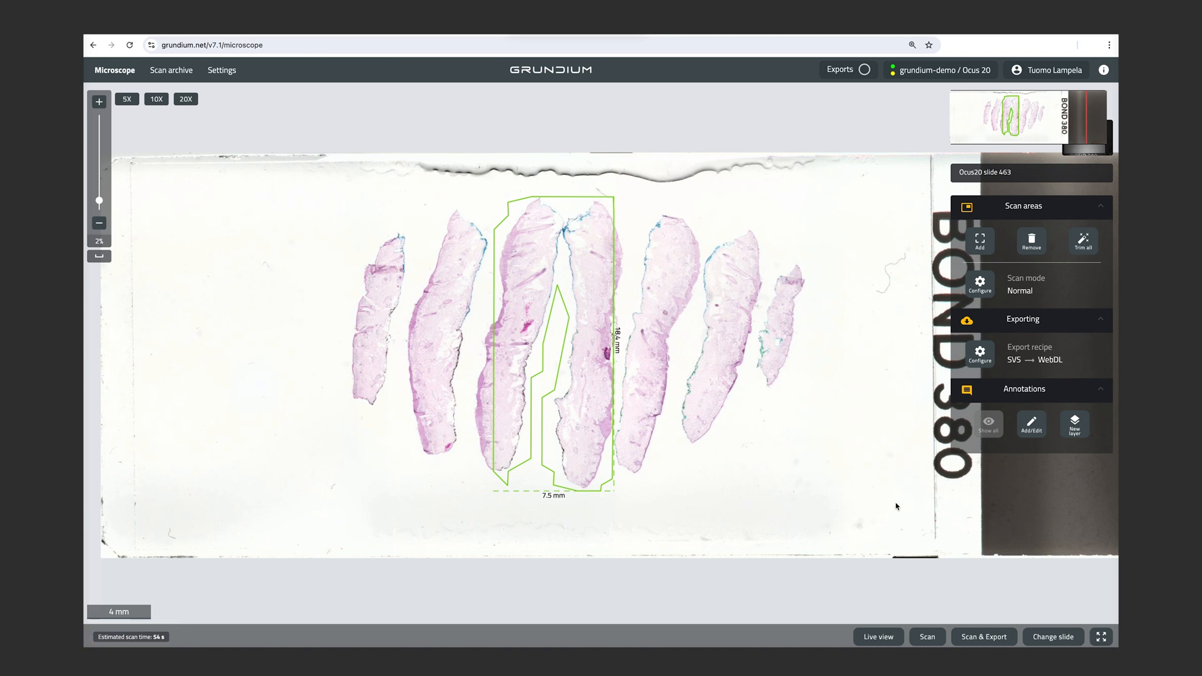